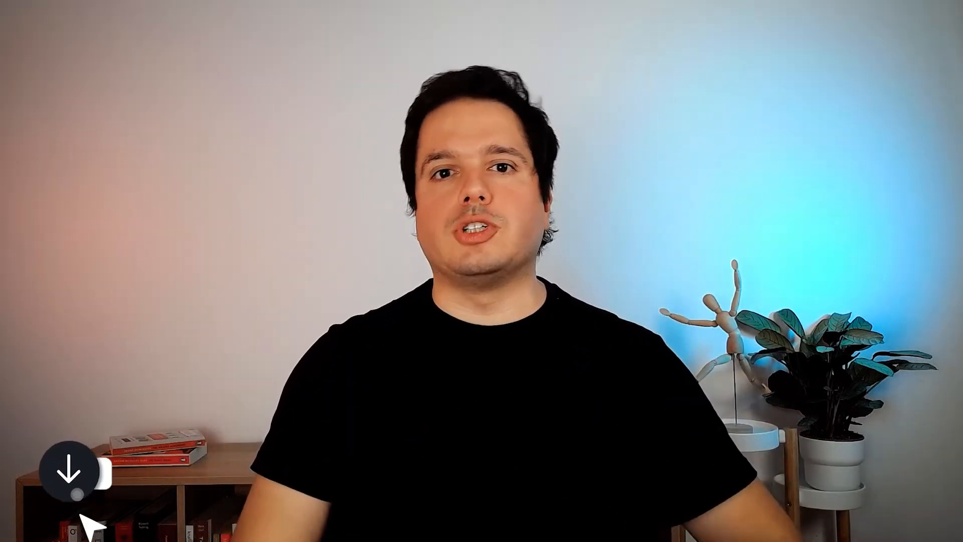
left_click(66, 468)
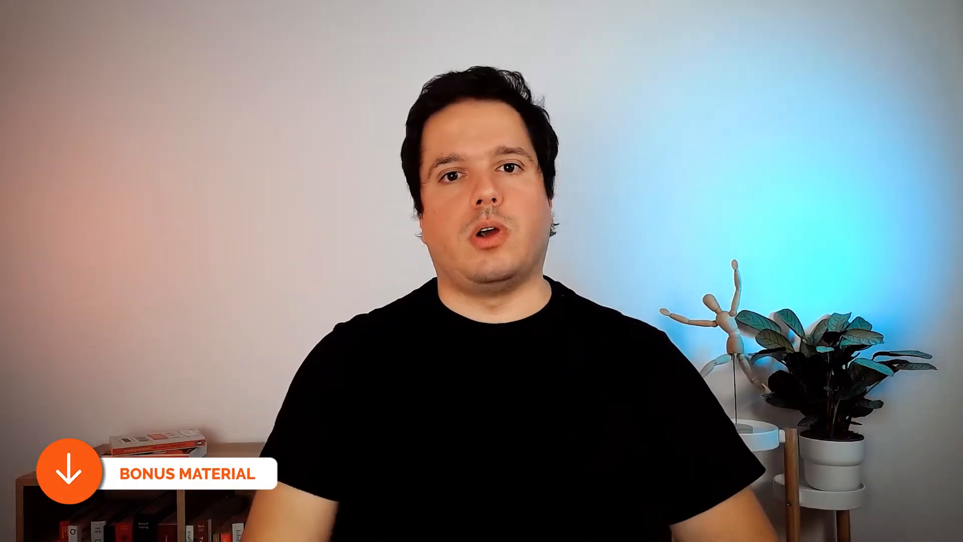